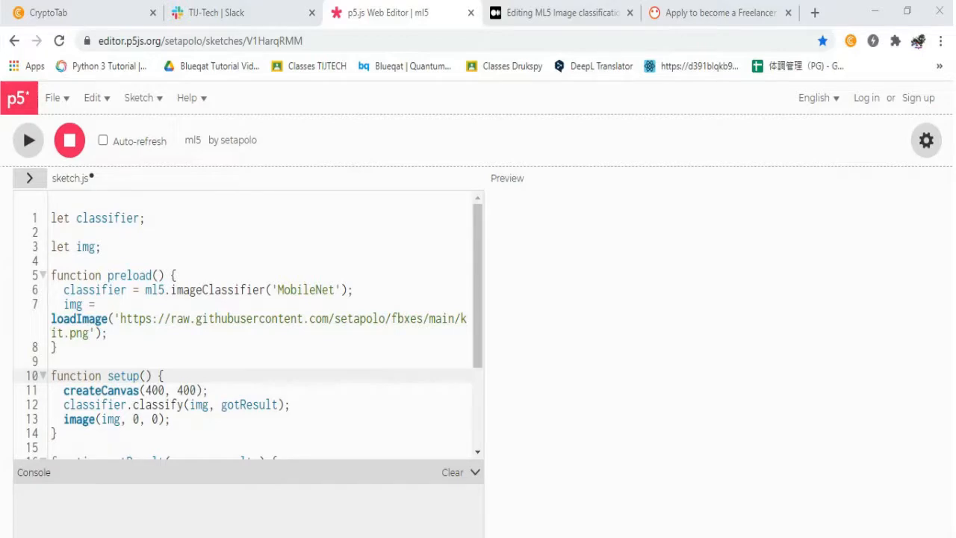
- Run the MobileNet sketch labelling the kitten 'tabby, tabby cat' (0.63) and expand the three logged result objects
double_click(97, 218)
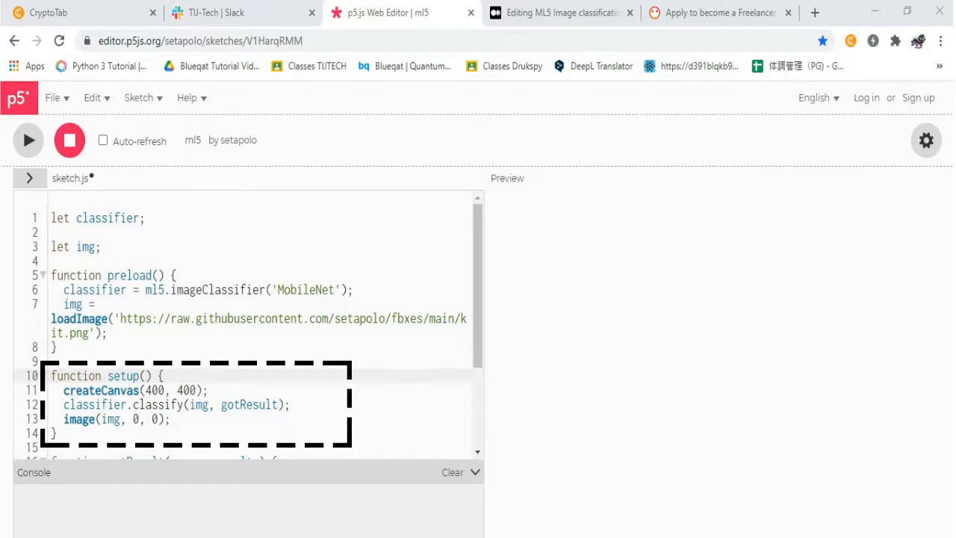
scroll(down, 3)
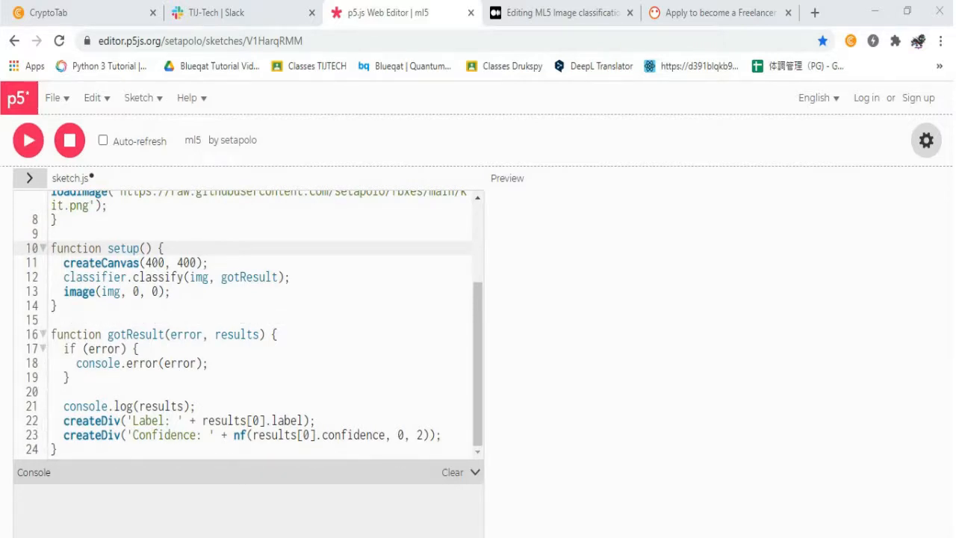
click(28, 139)
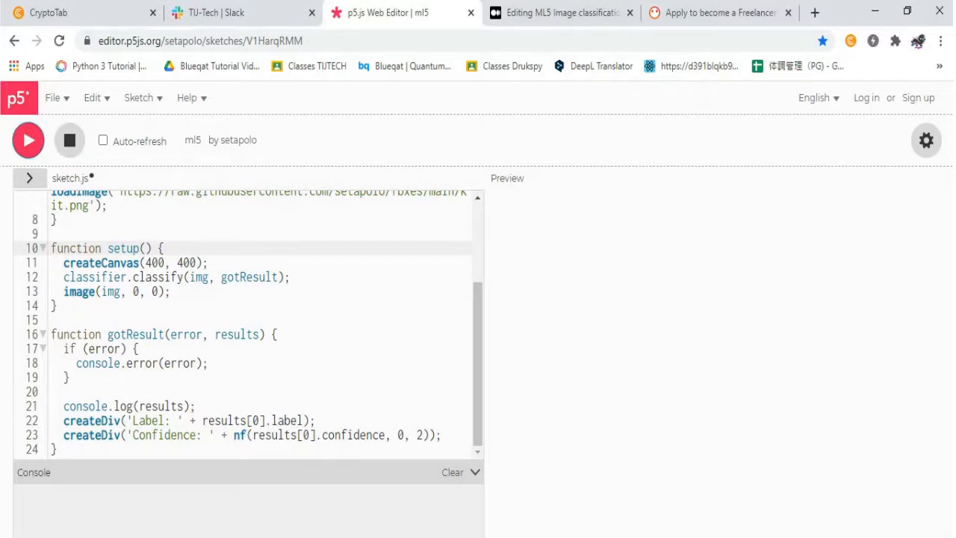
click(28, 140)
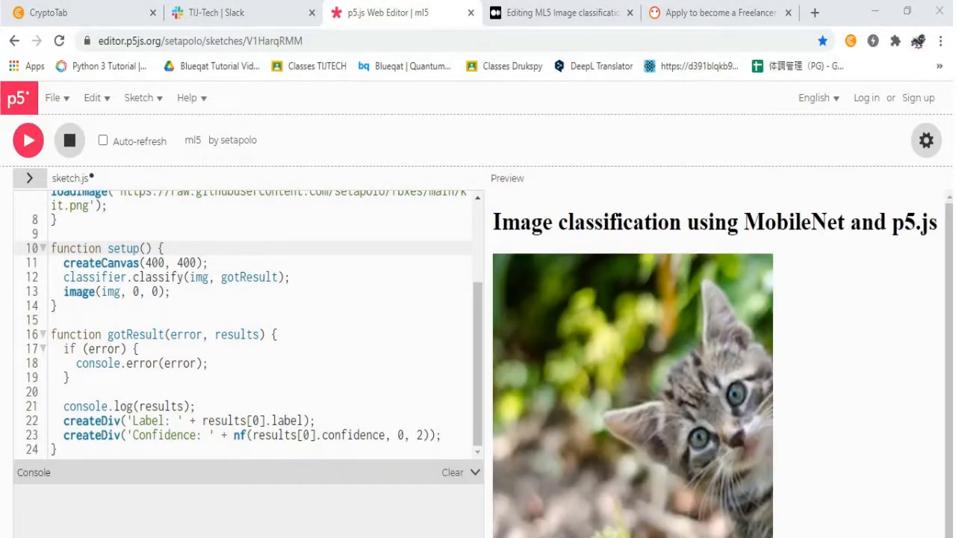
click(28, 140)
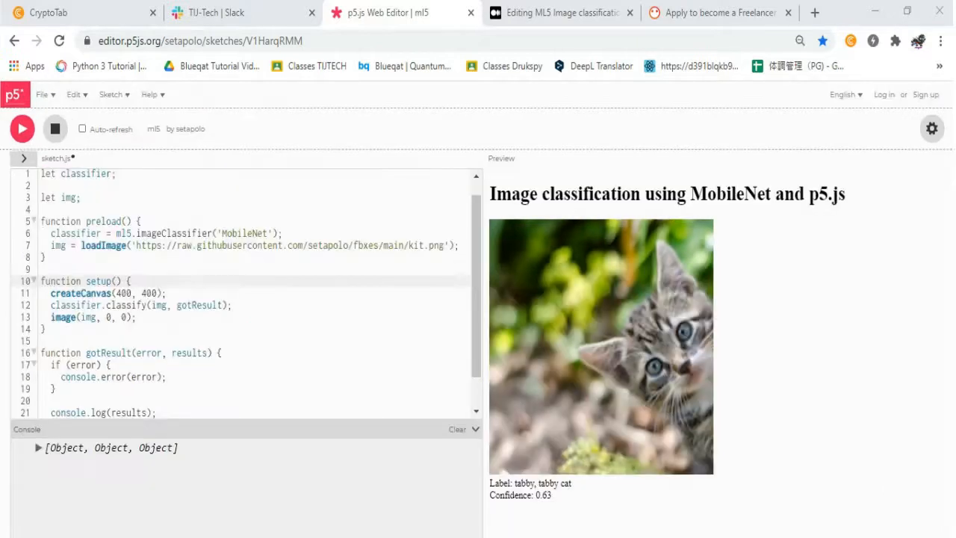
click(38, 447)
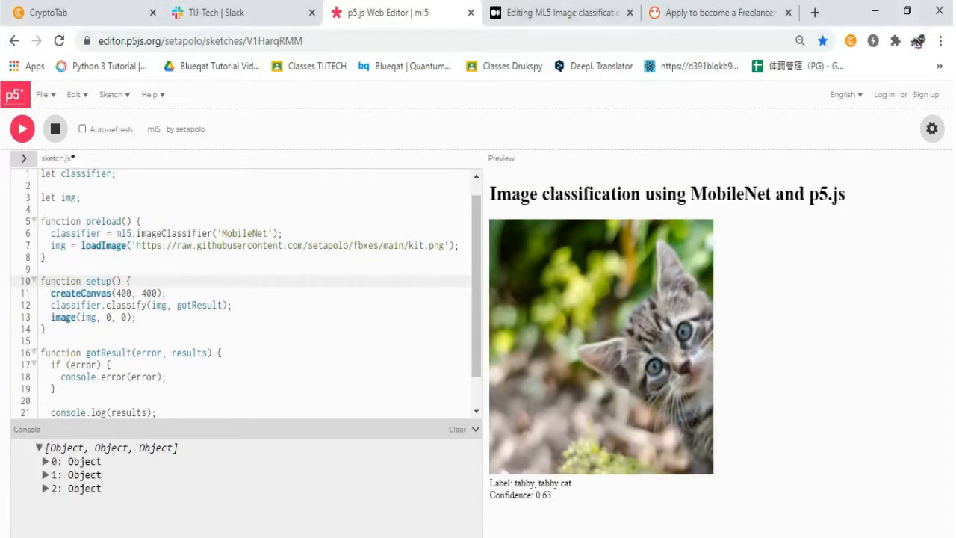